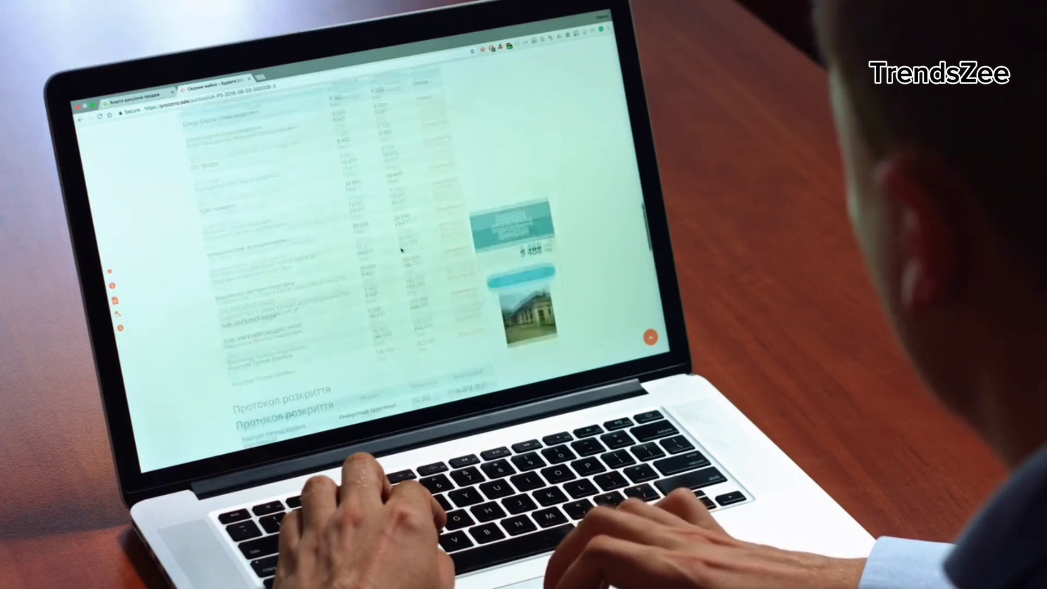
scroll("down", 3)
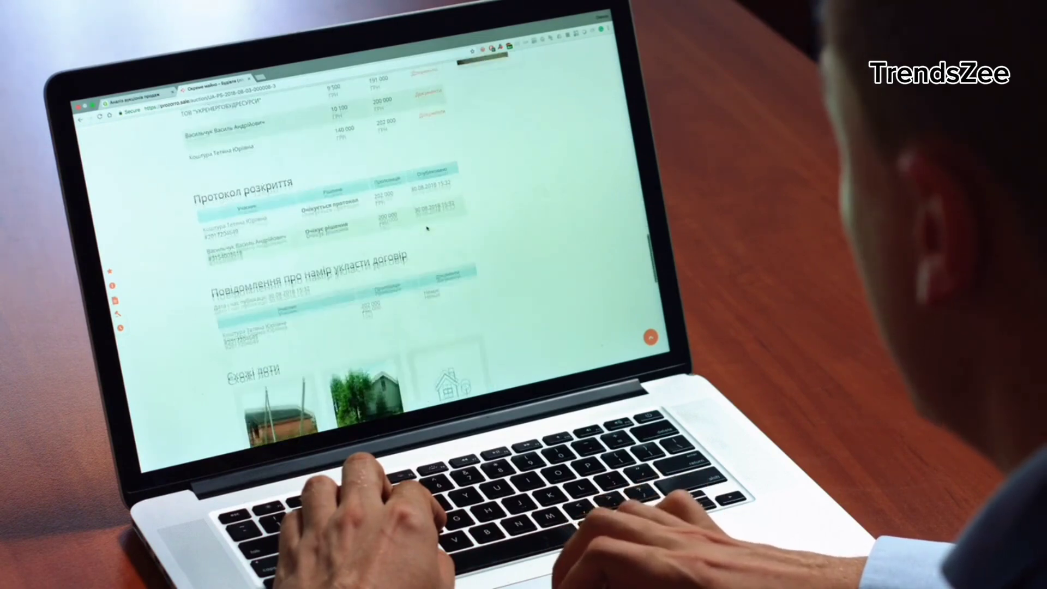